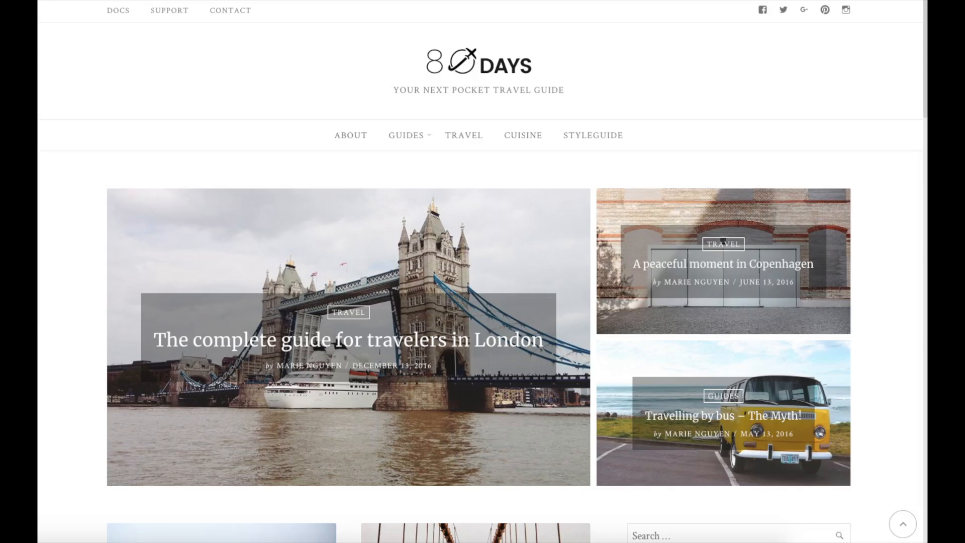
# Scroll through the 80 Days and Maaya travel blog demo layouts to preview them.
pyautogui.scroll(-3)
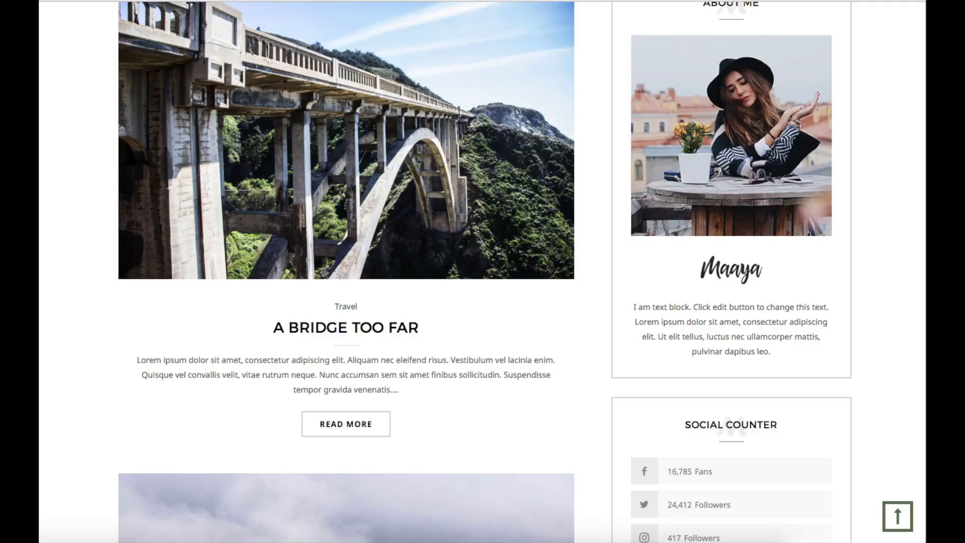
pyautogui.scroll(3)
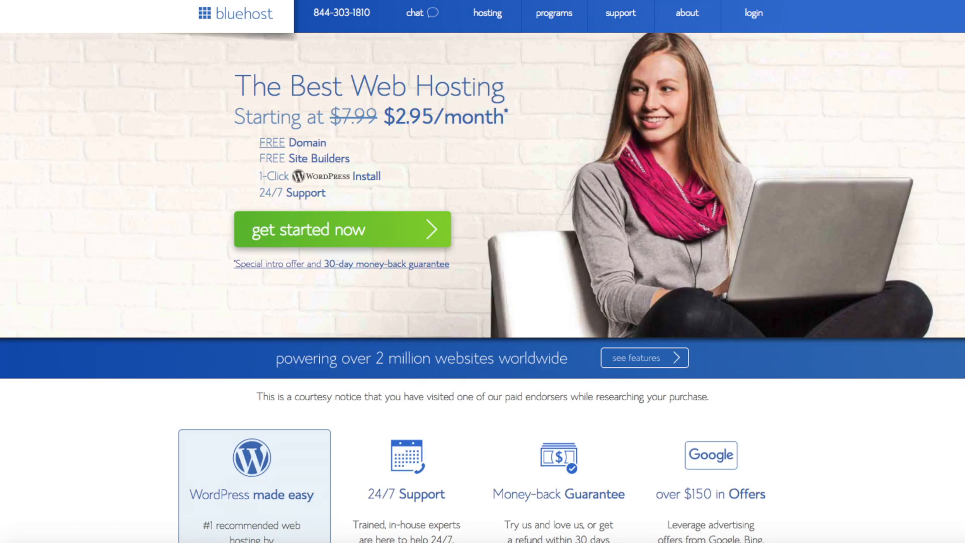
pyautogui.click(342, 229)
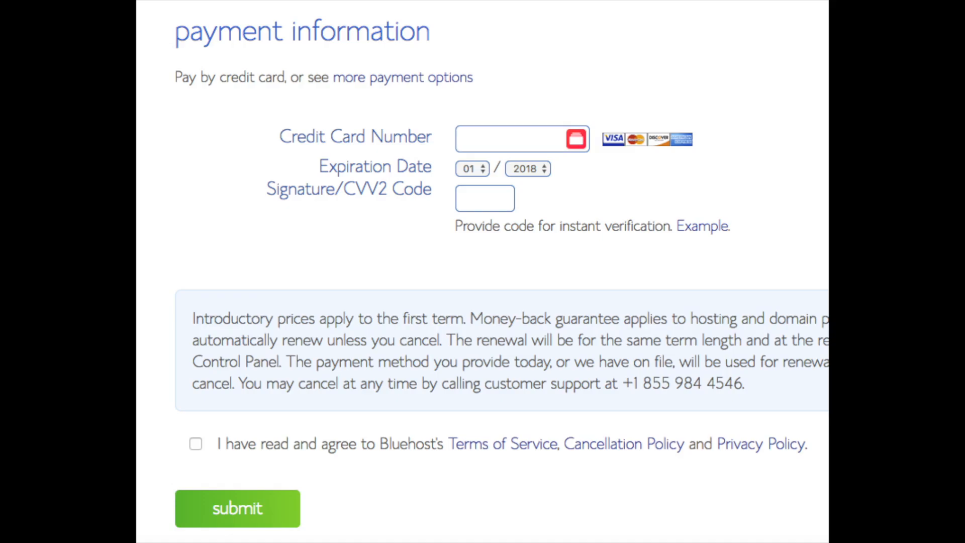
# Submit the Bluehost hosting order from the payment information section.
pyautogui.click(237, 509)
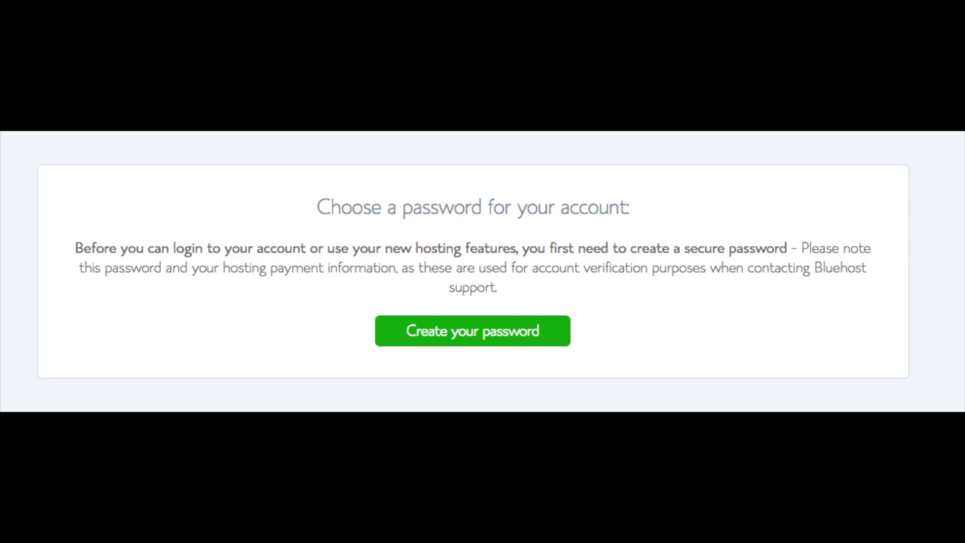
# Create and confirm the new Bluehost account password, then proceed to sign in.
pyautogui.click(473, 330)
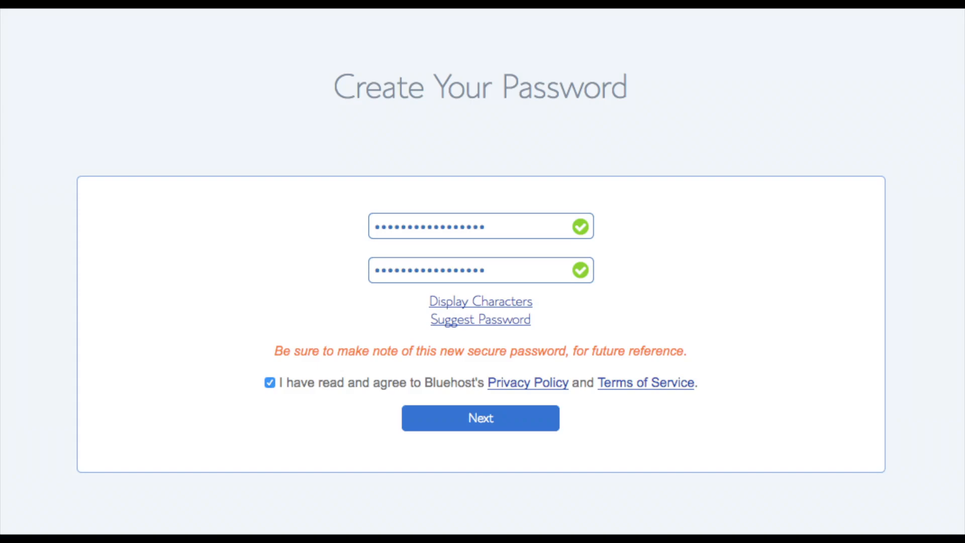
pyautogui.click(480, 418)
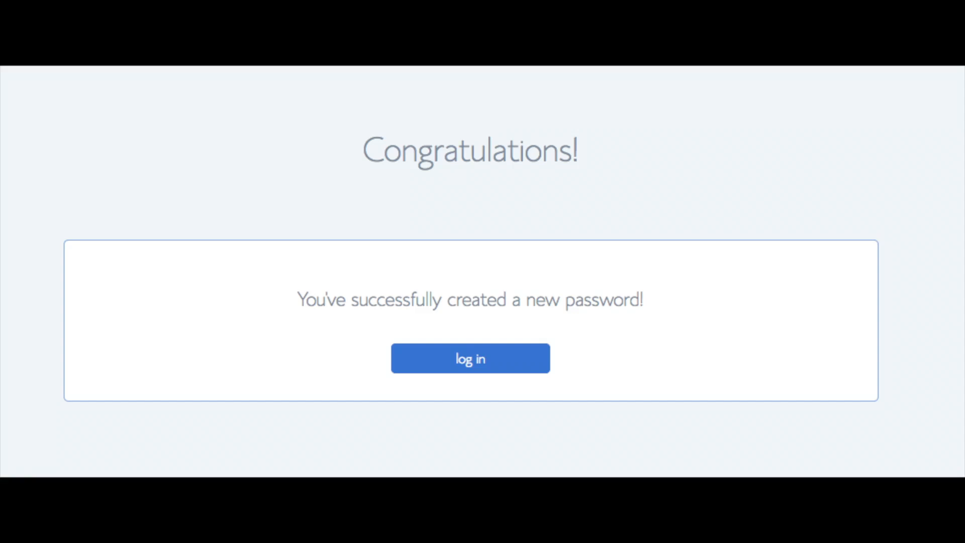
pyautogui.click(470, 358)
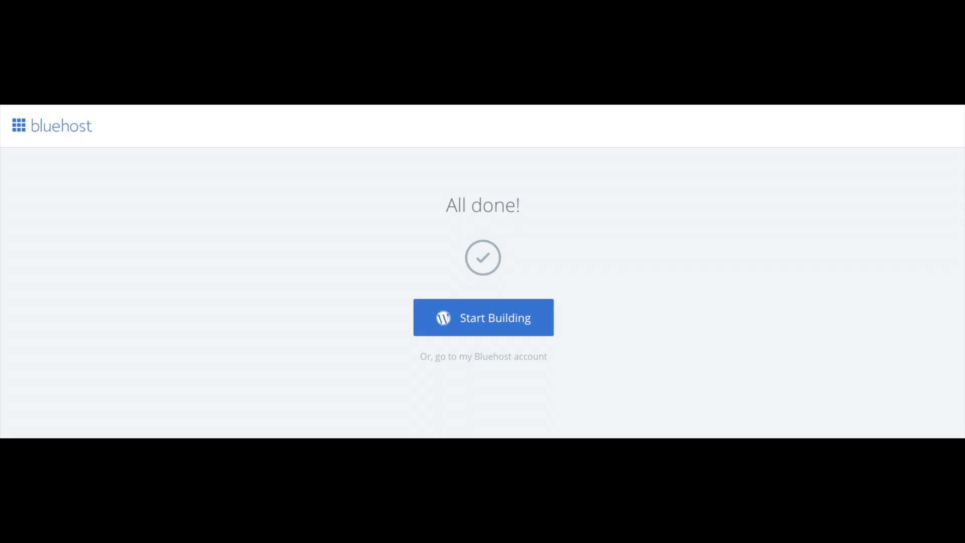
# Start building the new WordPress site and answer the welcome setup question.
pyautogui.click(482, 316)
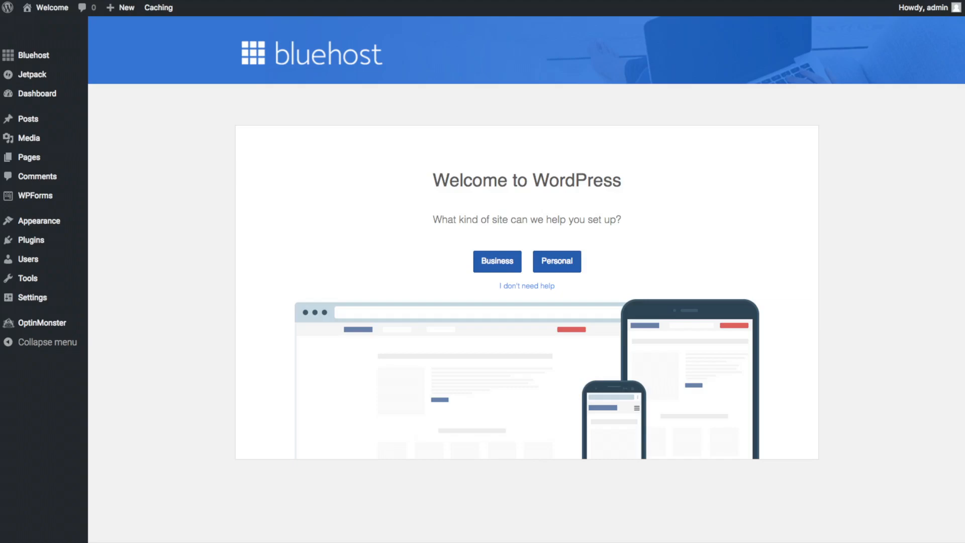
pyautogui.click(30, 54)
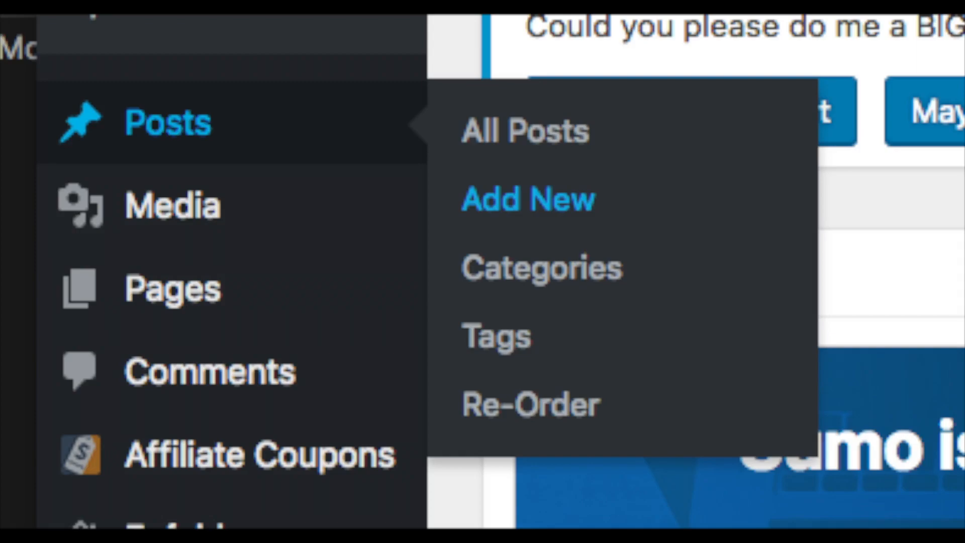
pyautogui.moveTo(171, 287)
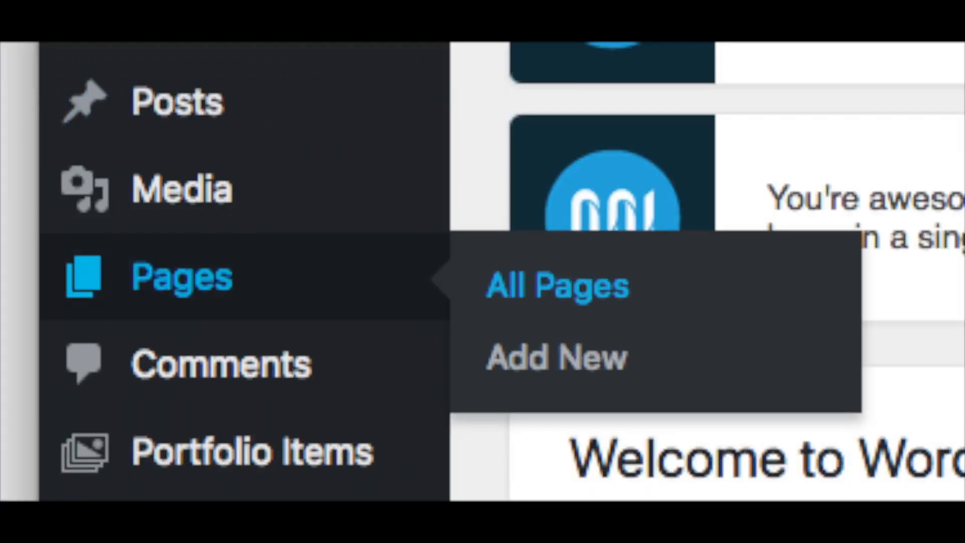
pyautogui.moveTo(129, 185)
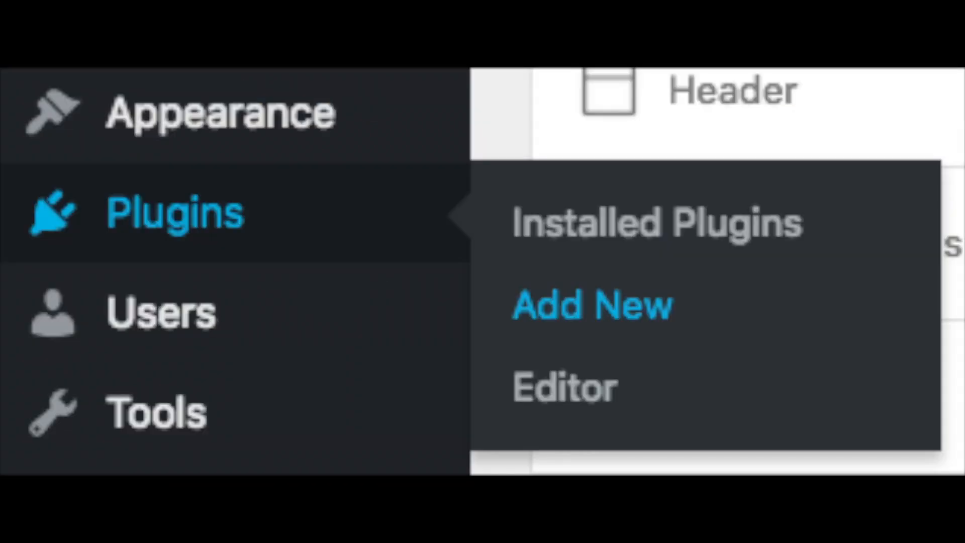
# Reach the site's Themes section under Appearance to browse featured free themes.
pyautogui.click(591, 305)
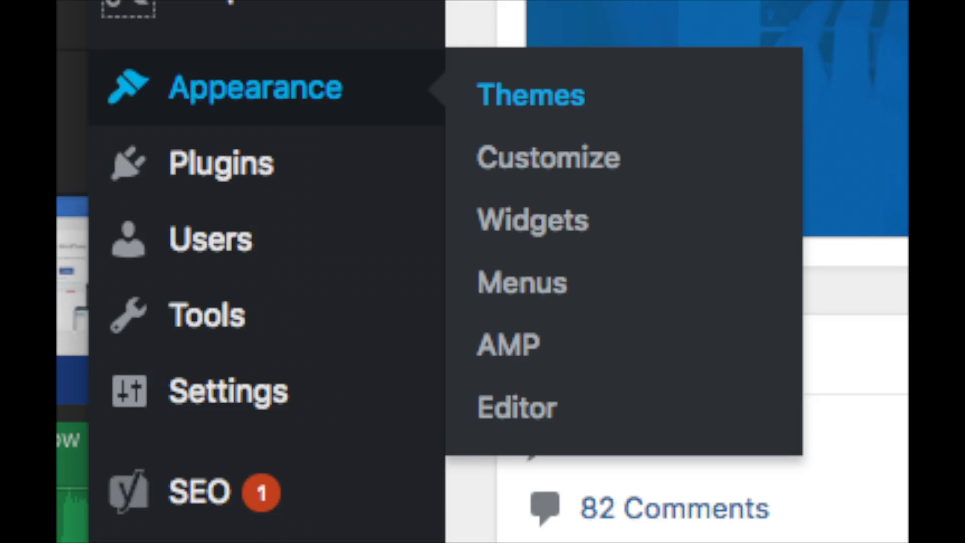
pyautogui.click(531, 95)
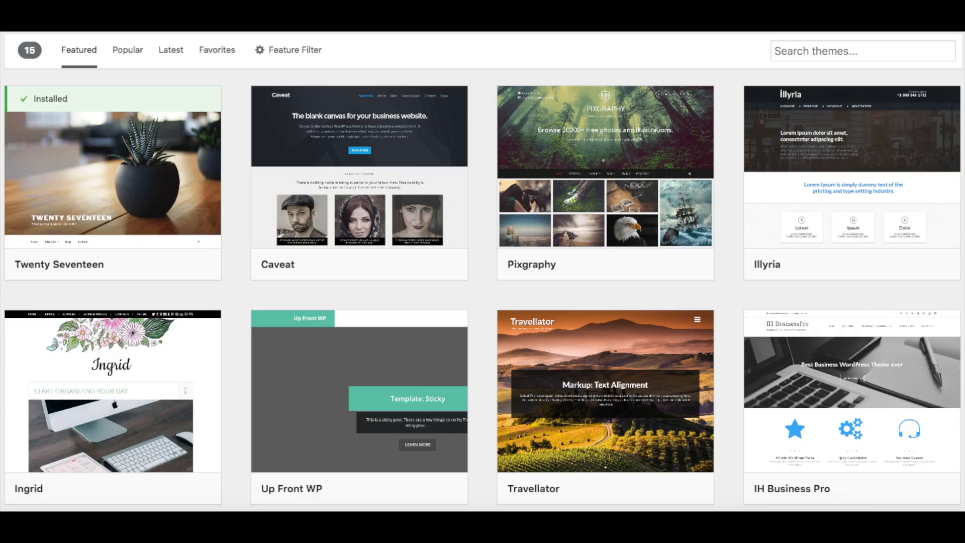
# Switch to another free-theme list and inspect the codepress corporate theme card.
pyautogui.click(127, 50)
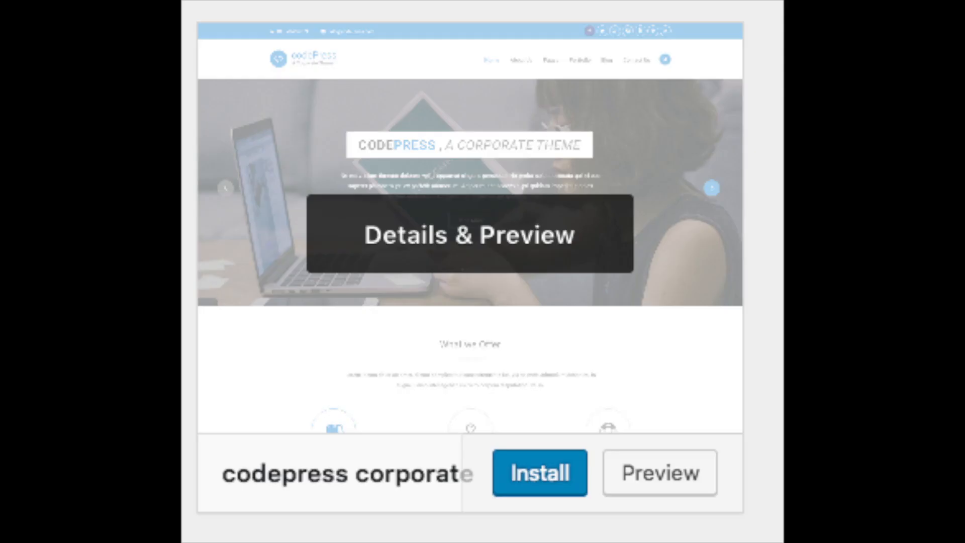
pyautogui.click(539, 473)
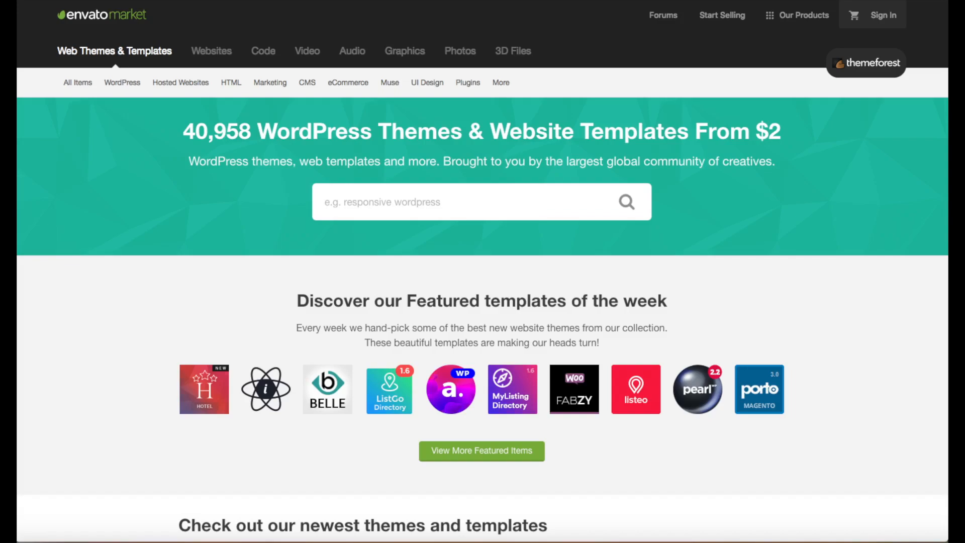
# Search ThemeForest for 'travel blog' WordPress themes, showing 605 results.
pyautogui.write('travel blog')
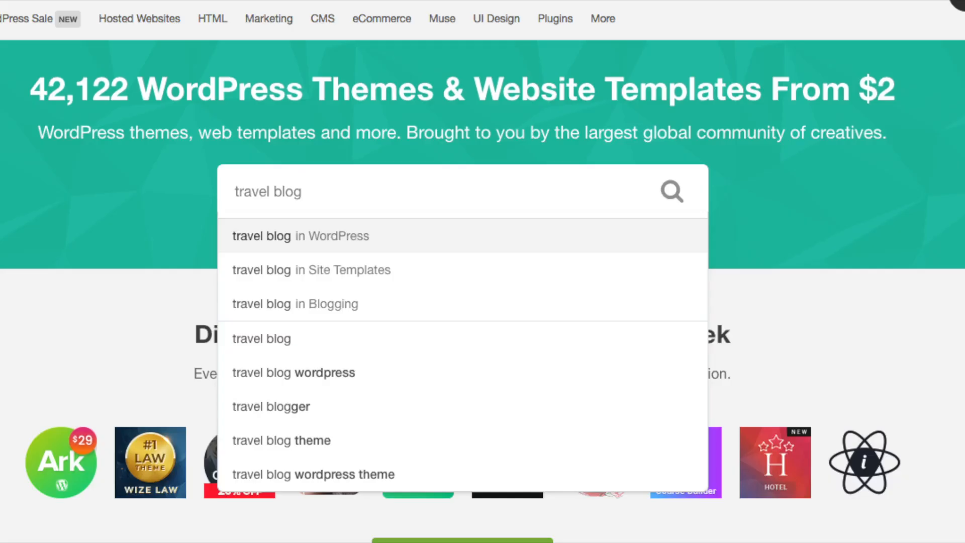
pyautogui.click(301, 235)
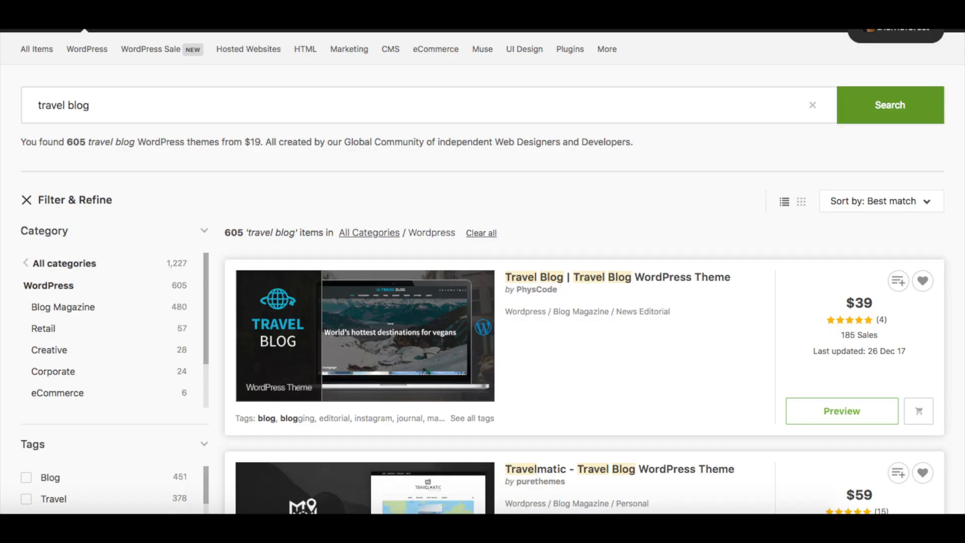